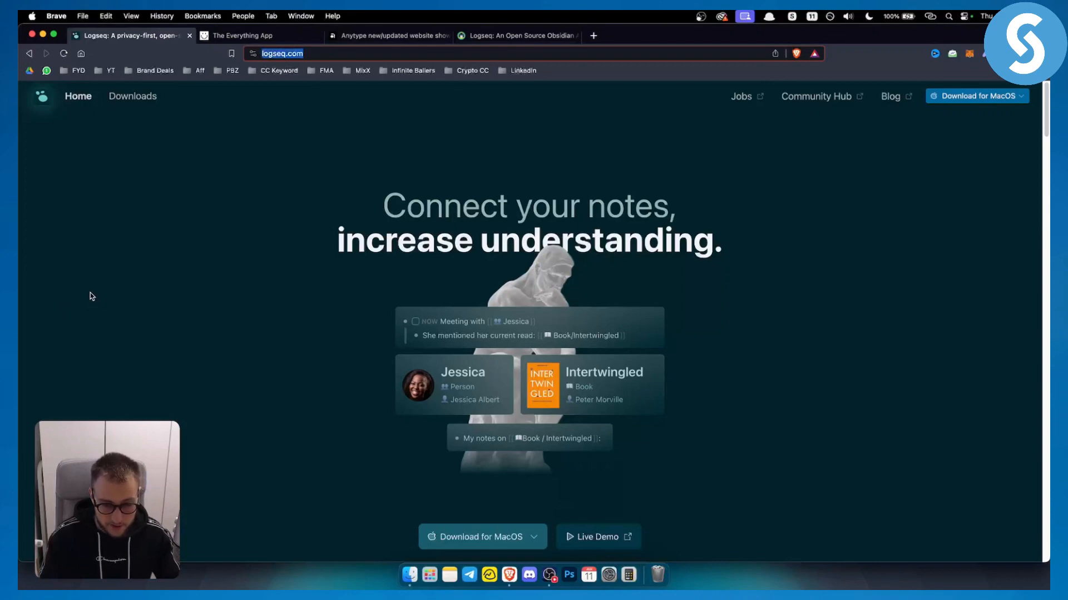
# - Browse the Logseq homepage down past Task Management, Students and Review notes to Braindump everything
pyautogui.click(259, 36)
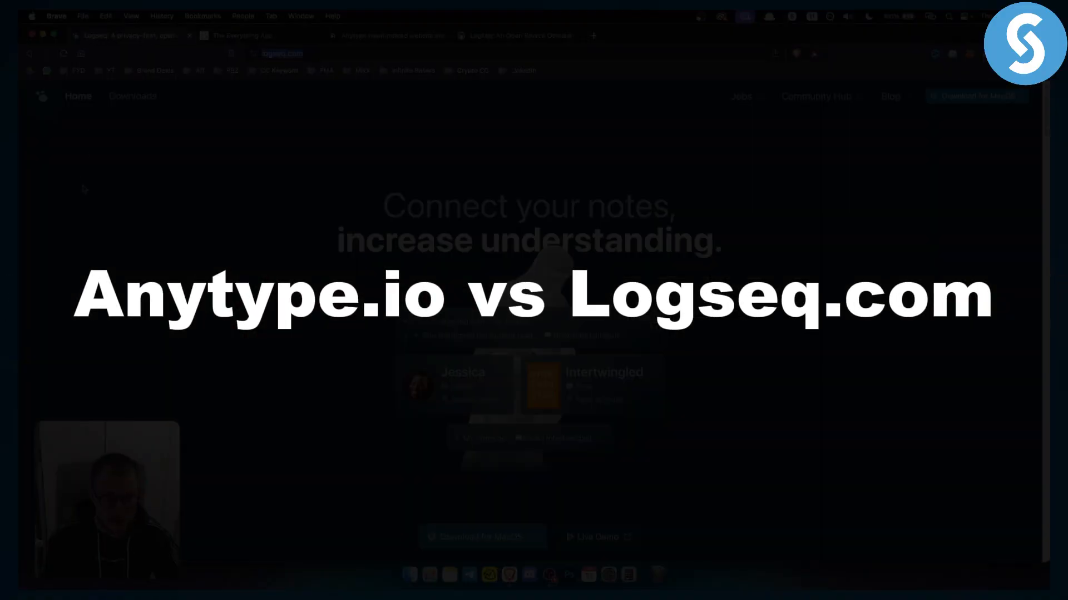
pyautogui.moveTo(310, 176)
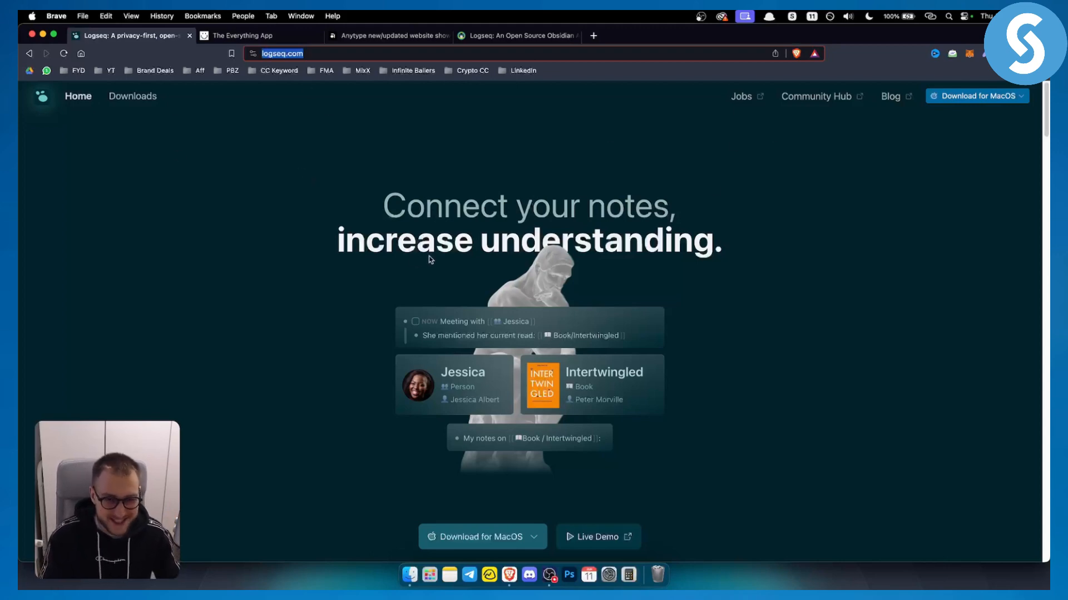
pyautogui.scroll(-3)
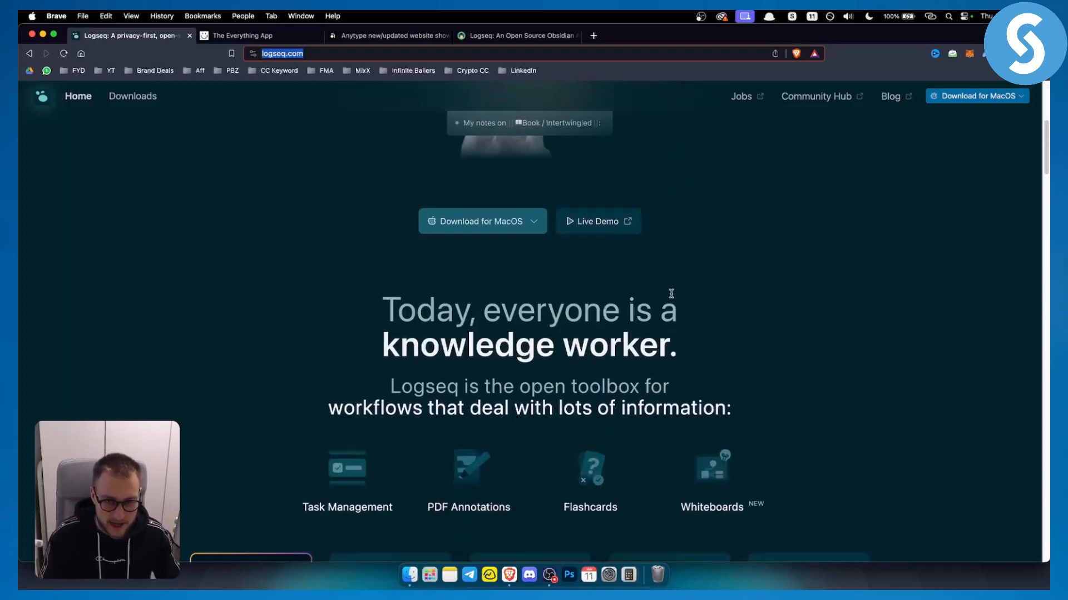
pyautogui.scroll(-3)
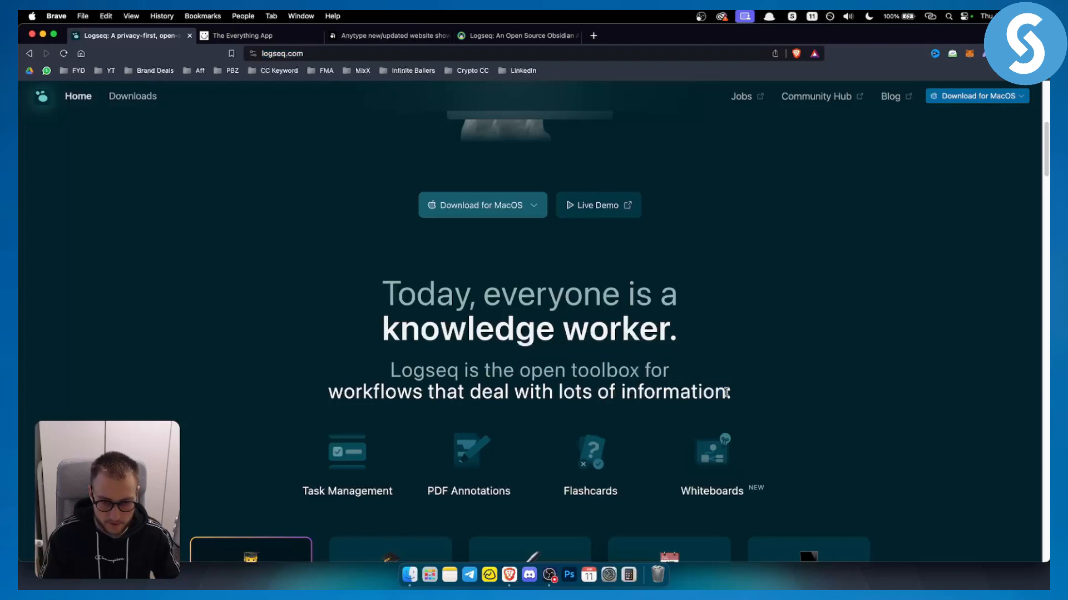
pyautogui.scroll(-3)
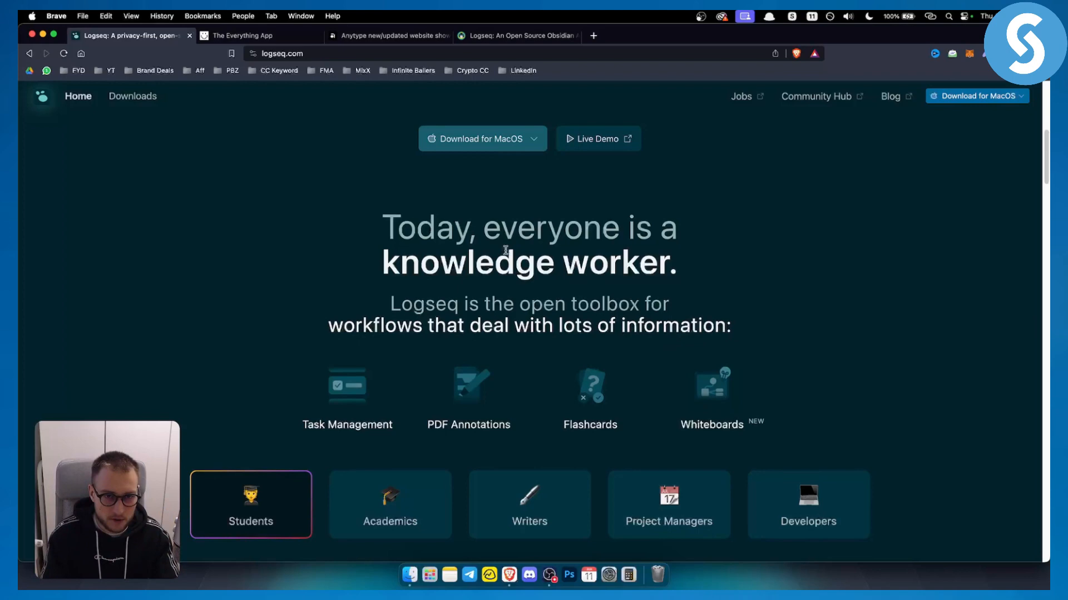
pyautogui.scroll(-3)
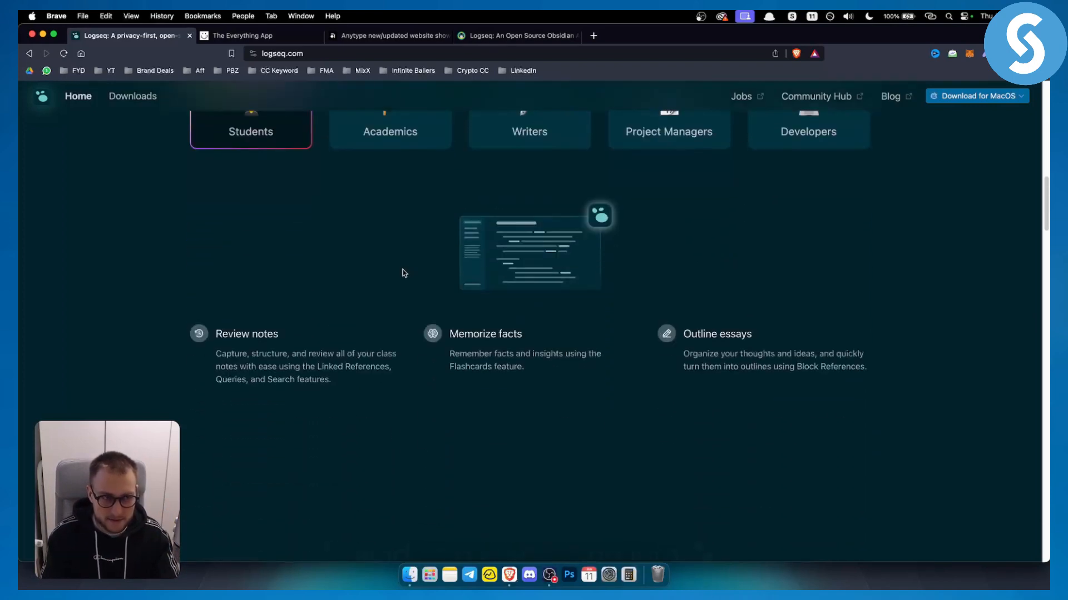
pyautogui.scroll(-3)
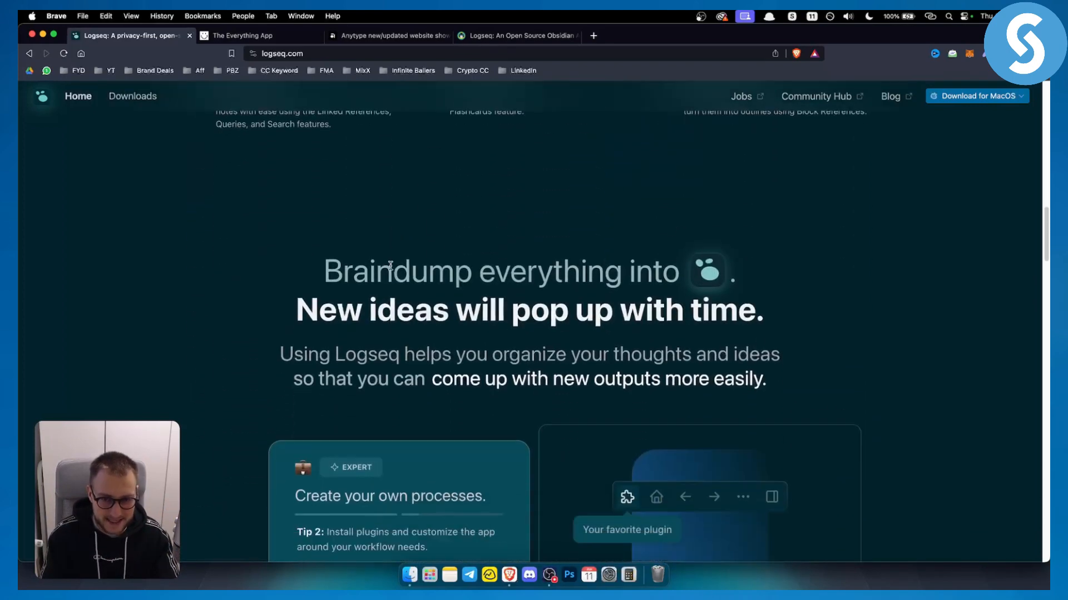
pyautogui.click(515, 36)
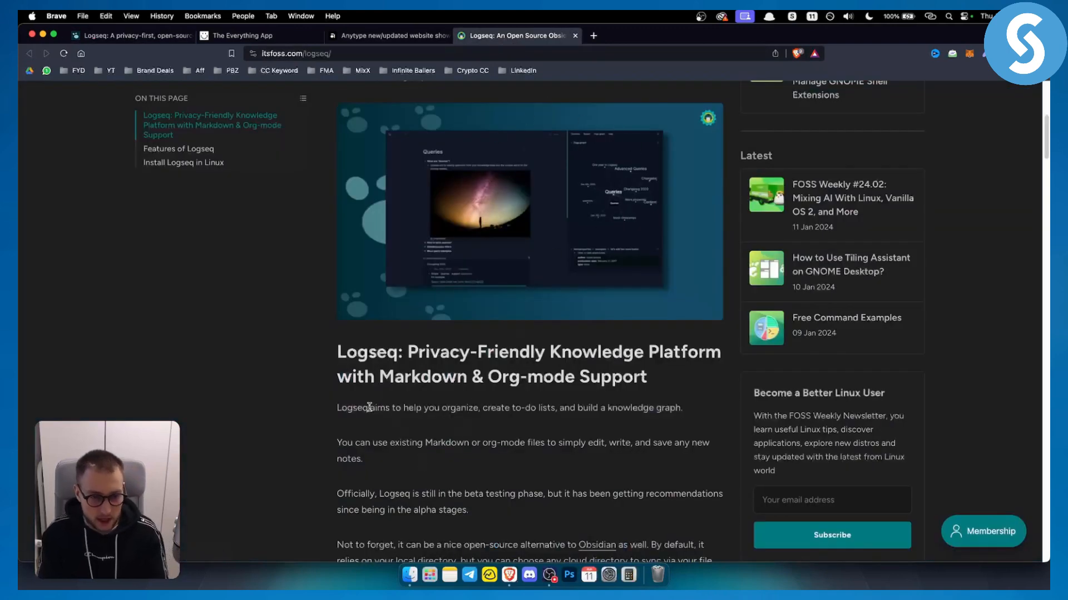
# - Highlight the intro sentence on what Logseq aims to do, then clear the highlight
pyautogui.moveTo(371, 408); pyautogui.dragTo(606, 408)
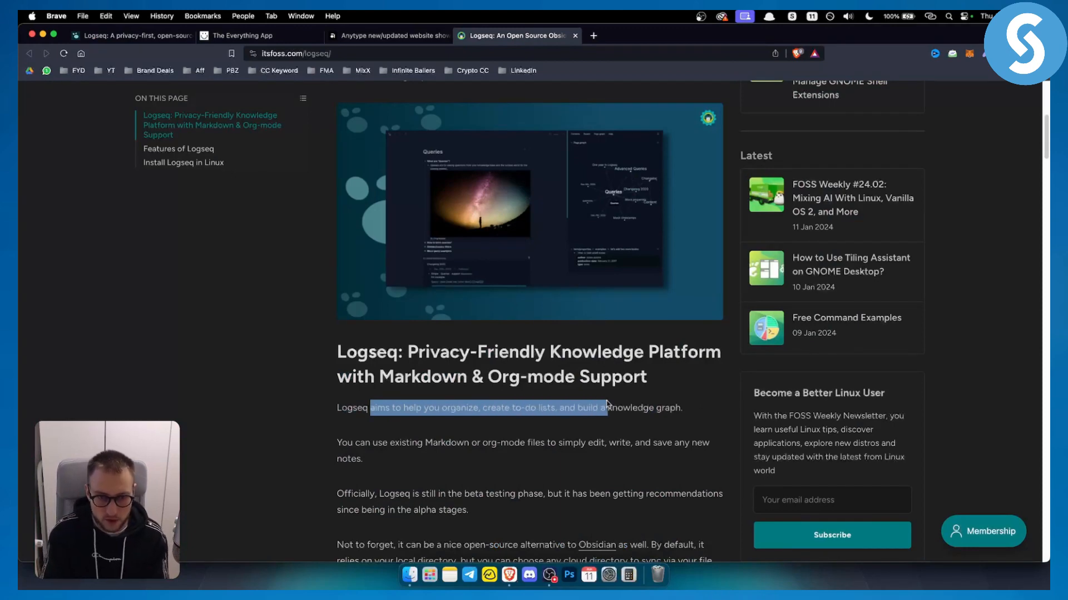
pyautogui.scroll(-3)
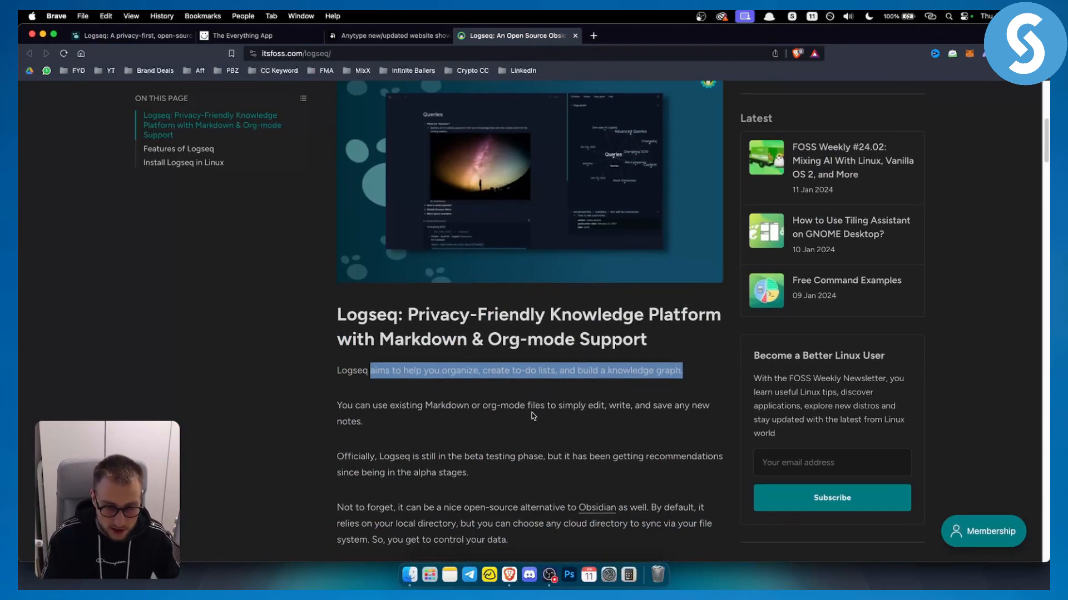
pyautogui.scroll(-3)
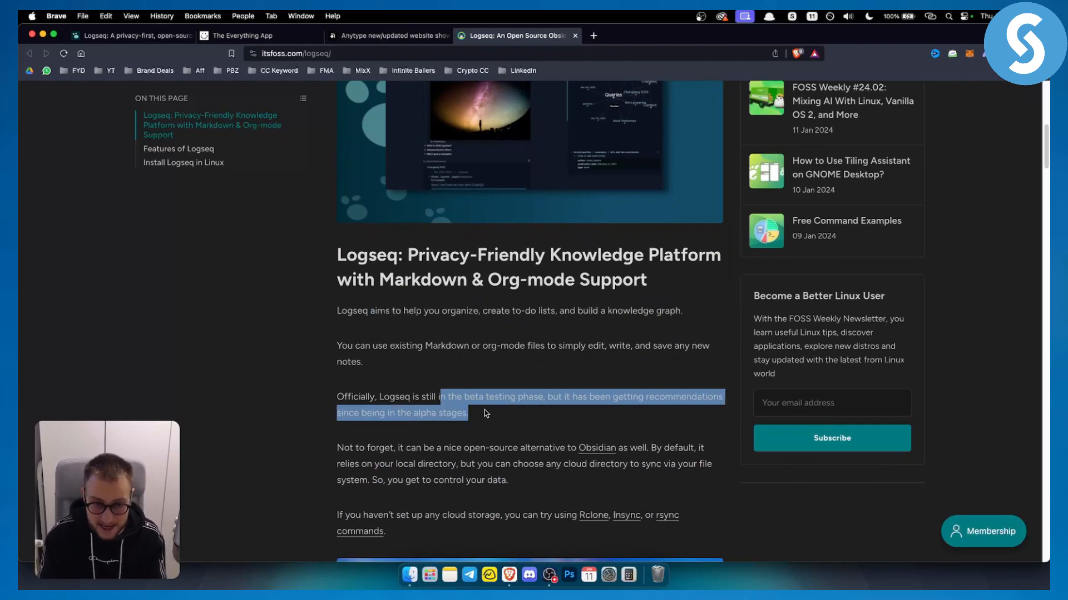
pyautogui.click(389, 452)
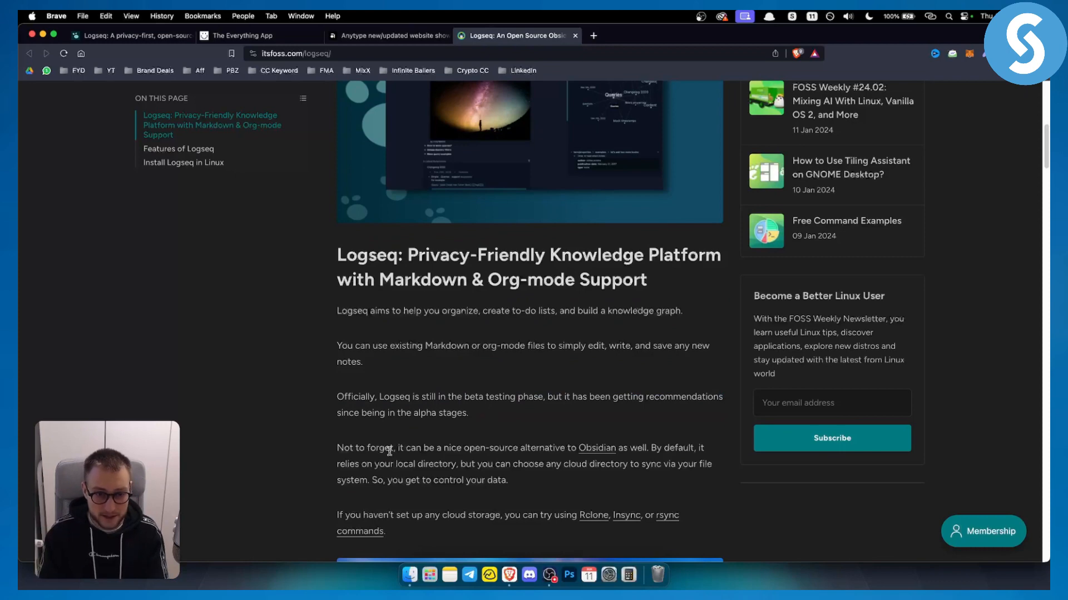
# - Highlight the Obsidian alternative and local directory sentences, then clear the highlight
pyautogui.moveTo(398, 448); pyautogui.dragTo(484, 449)
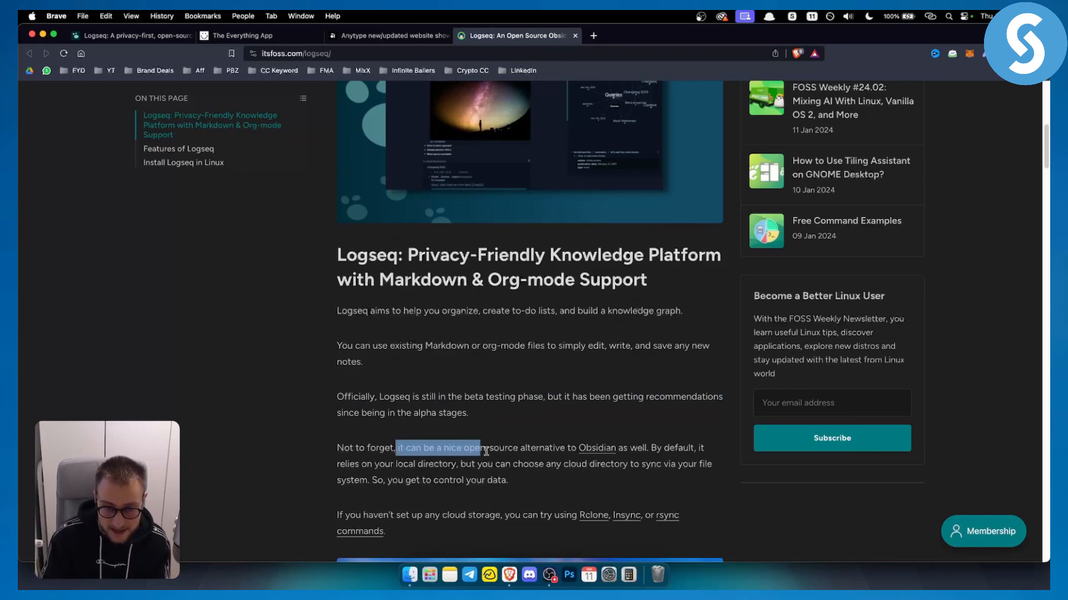
pyautogui.moveTo(482, 448); pyautogui.dragTo(626, 448)
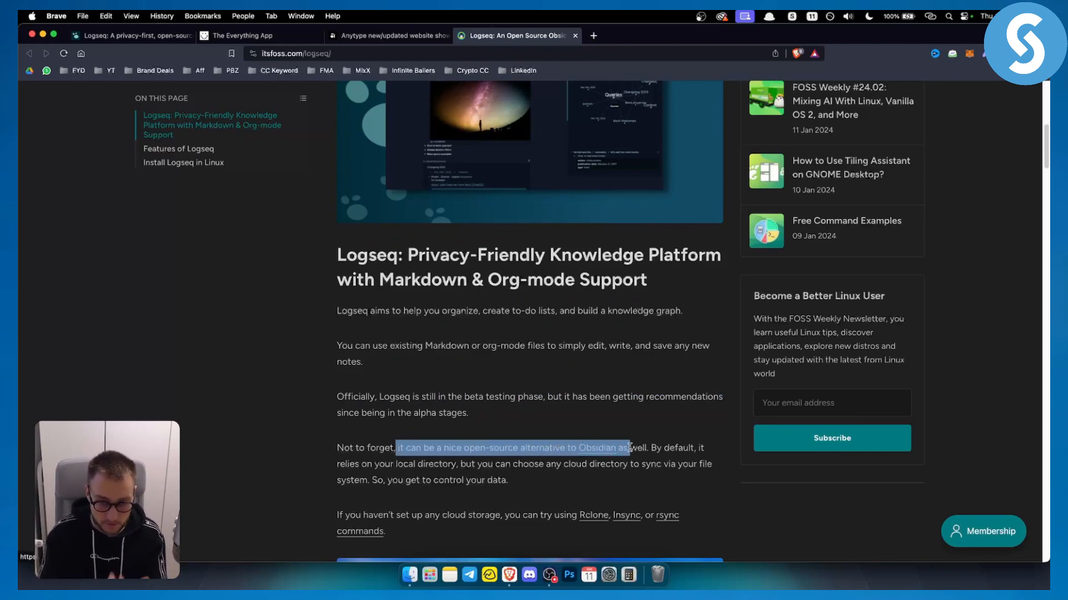
pyautogui.moveTo(626, 449); pyautogui.dragTo(541, 463)
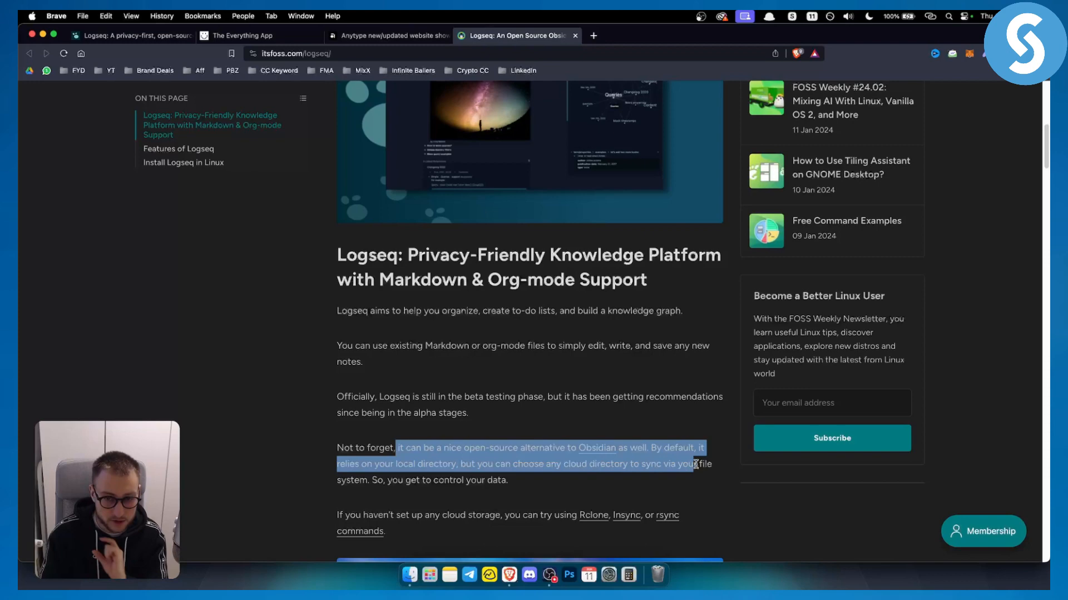
pyautogui.click(507, 479)
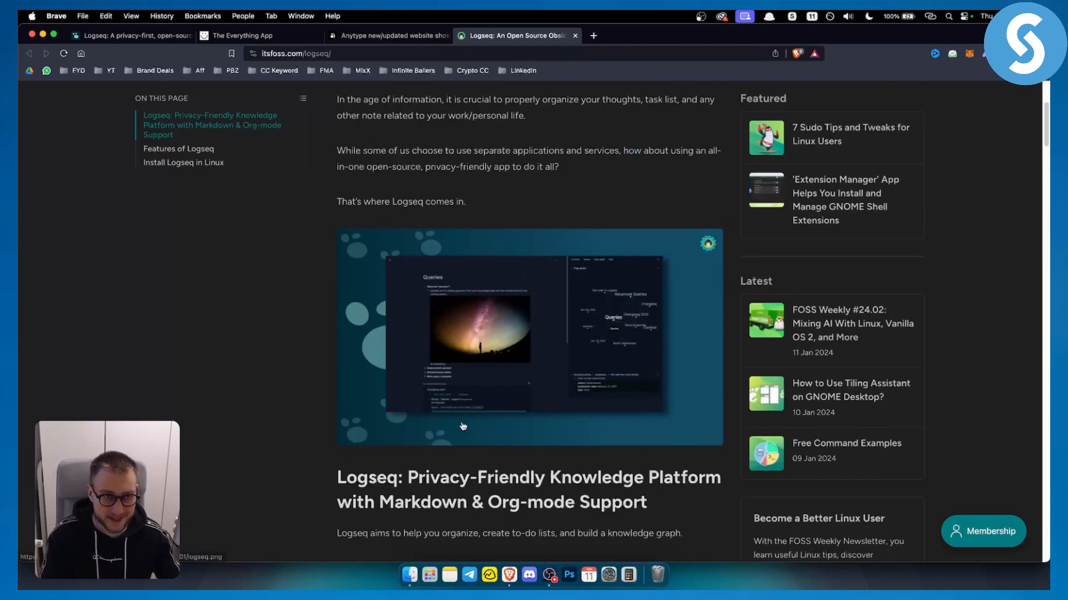
pyautogui.click(259, 36)
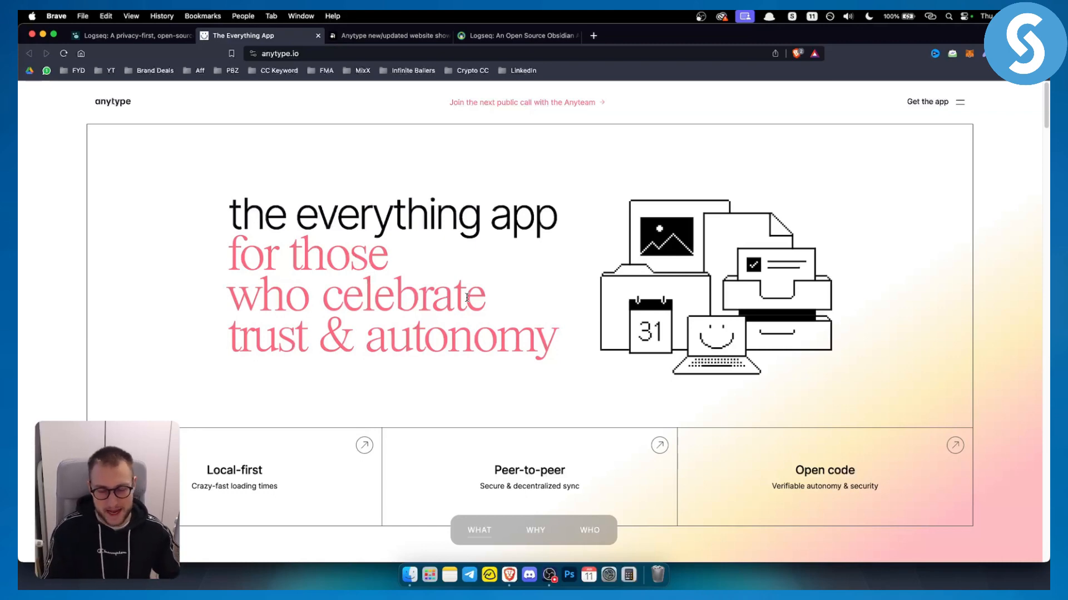
pyautogui.moveTo(360, 245)
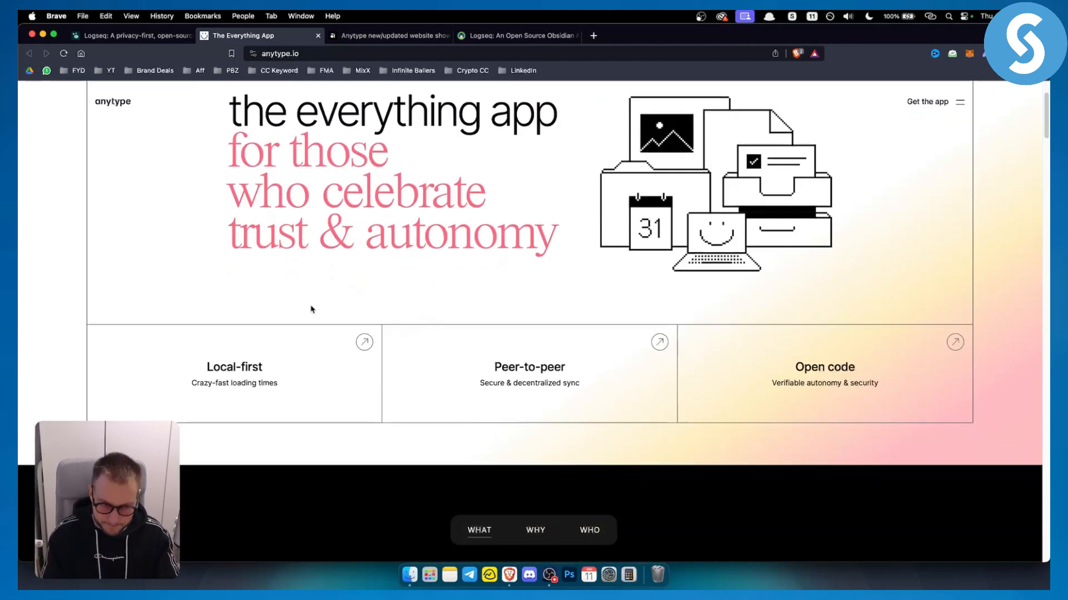
# - Browse the Anytype homepage down to the Imagine an app where you can do everything section
pyautogui.scroll(-3)
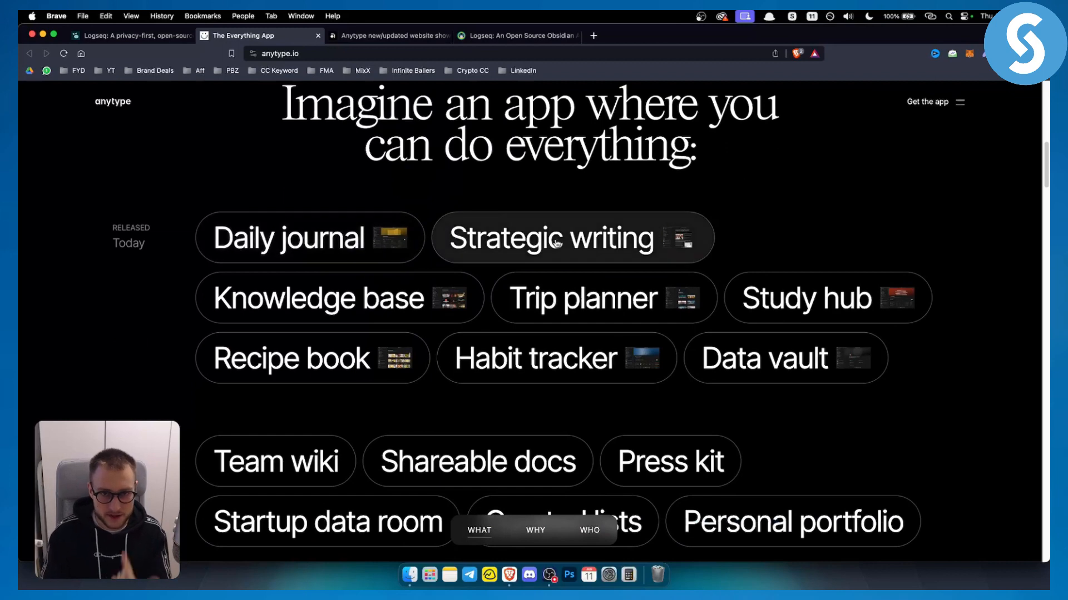
# - Show the Course list example in the Anytype app preview, glancing at the Logseq homepage in between
pyautogui.click(551, 238)
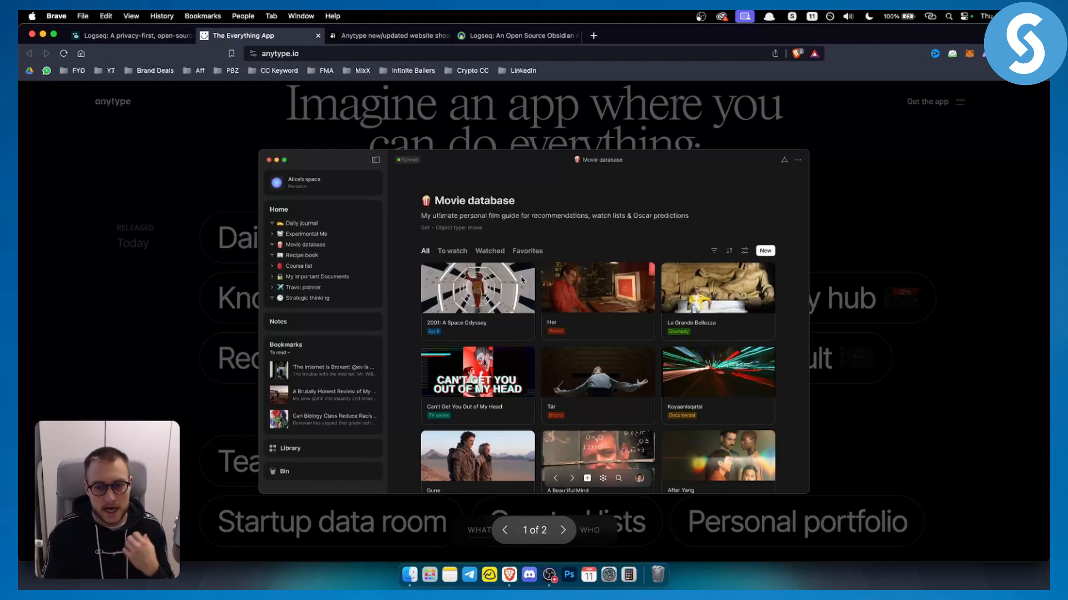
pyautogui.moveTo(516, 275)
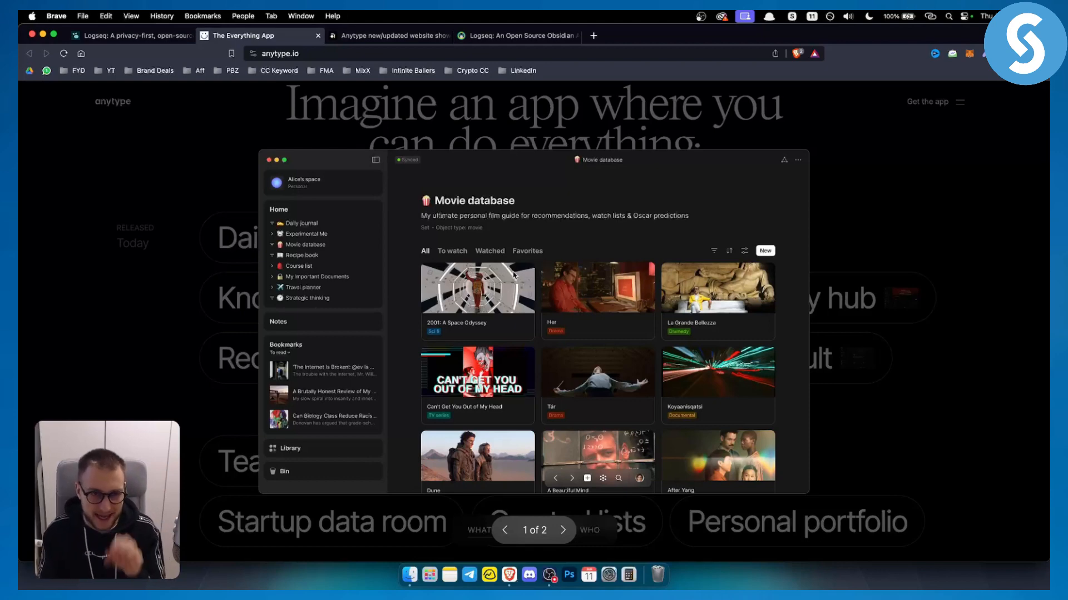
pyautogui.moveTo(561, 307)
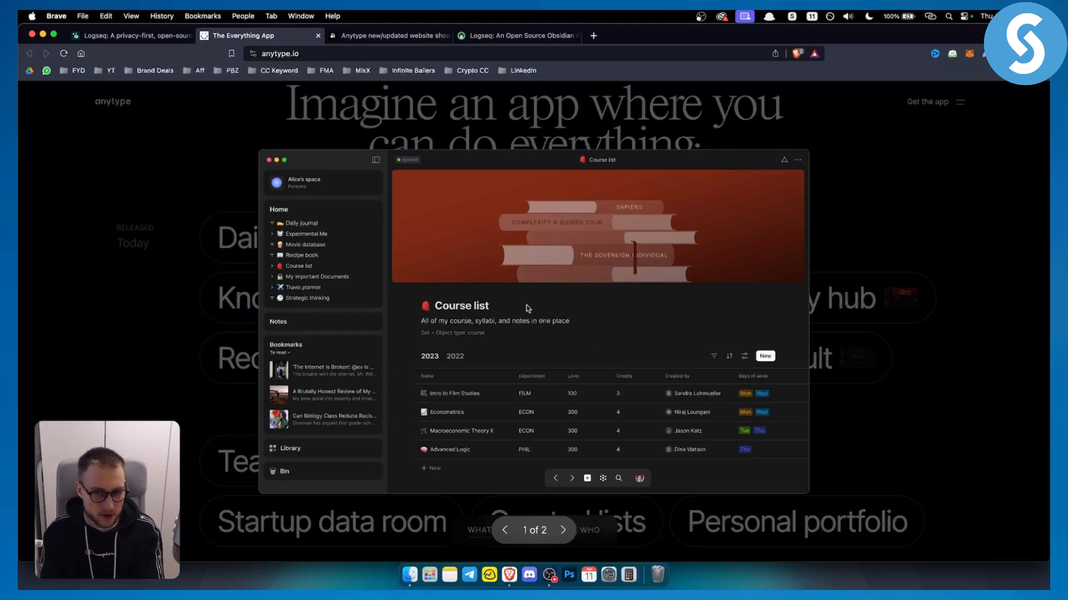
pyautogui.click(126, 36)
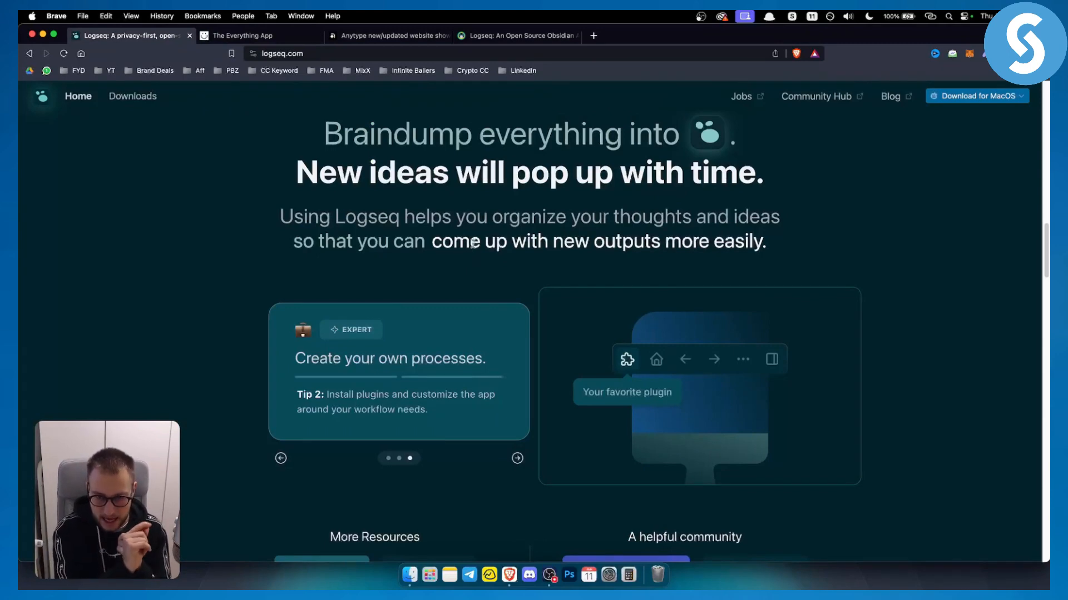
pyautogui.click(280, 459)
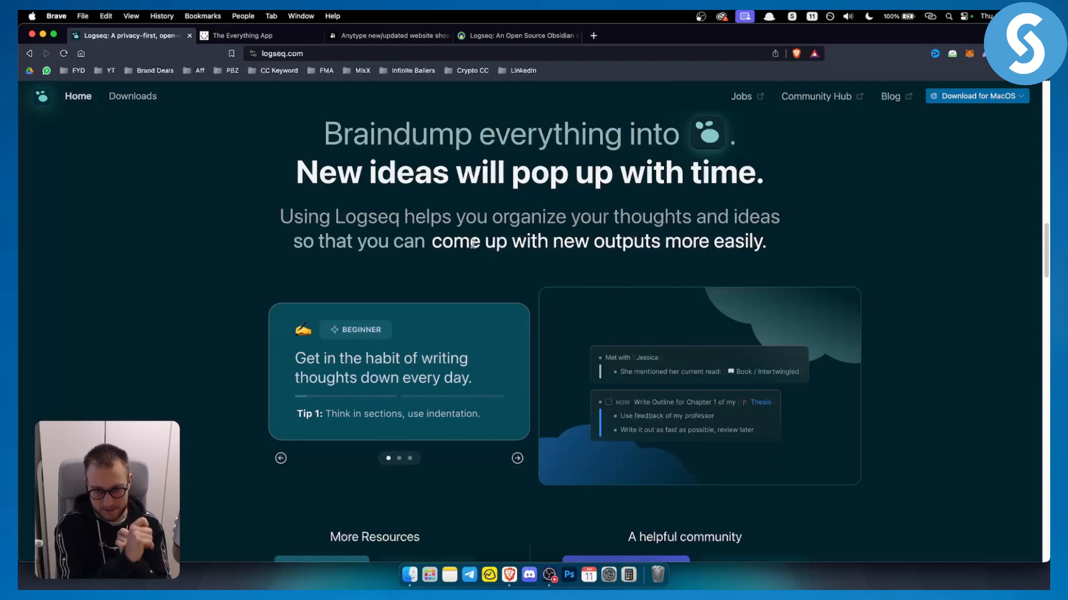
pyautogui.click(259, 36)
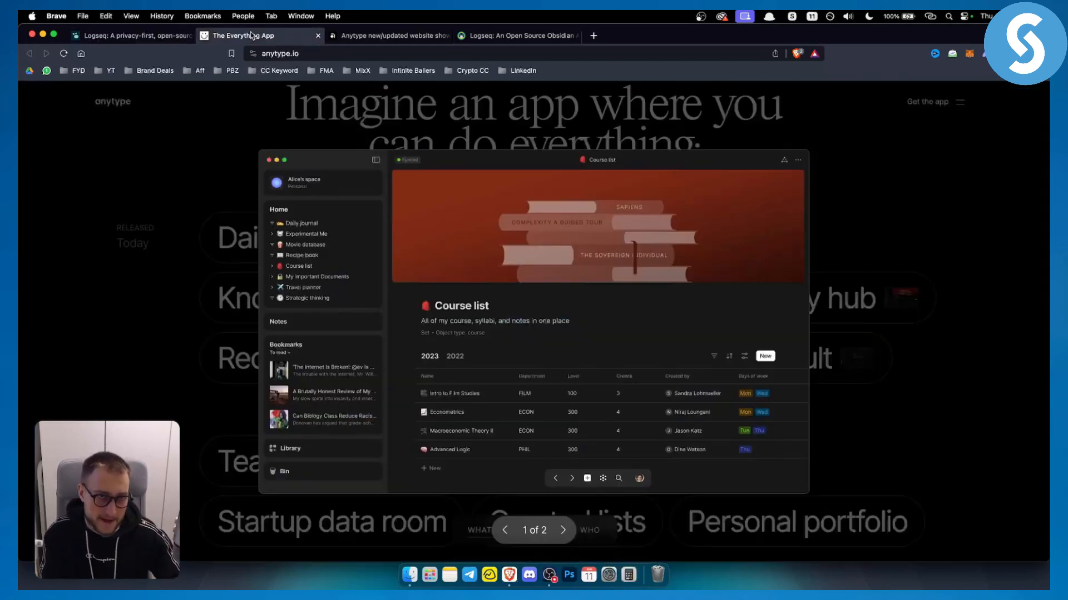
pyautogui.moveTo(405, 191)
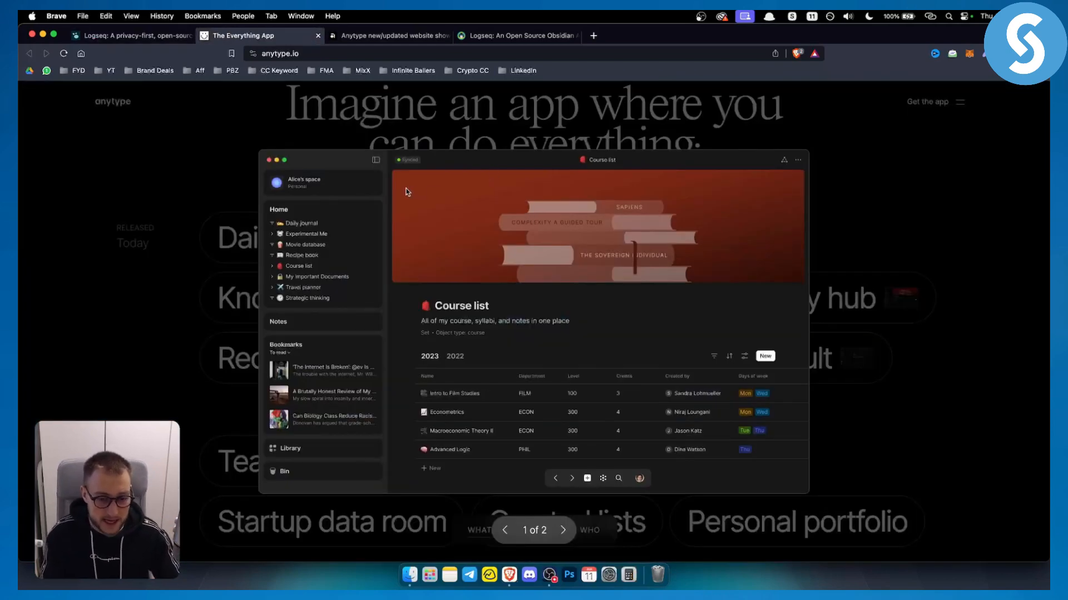
pyautogui.moveTo(973, 335)
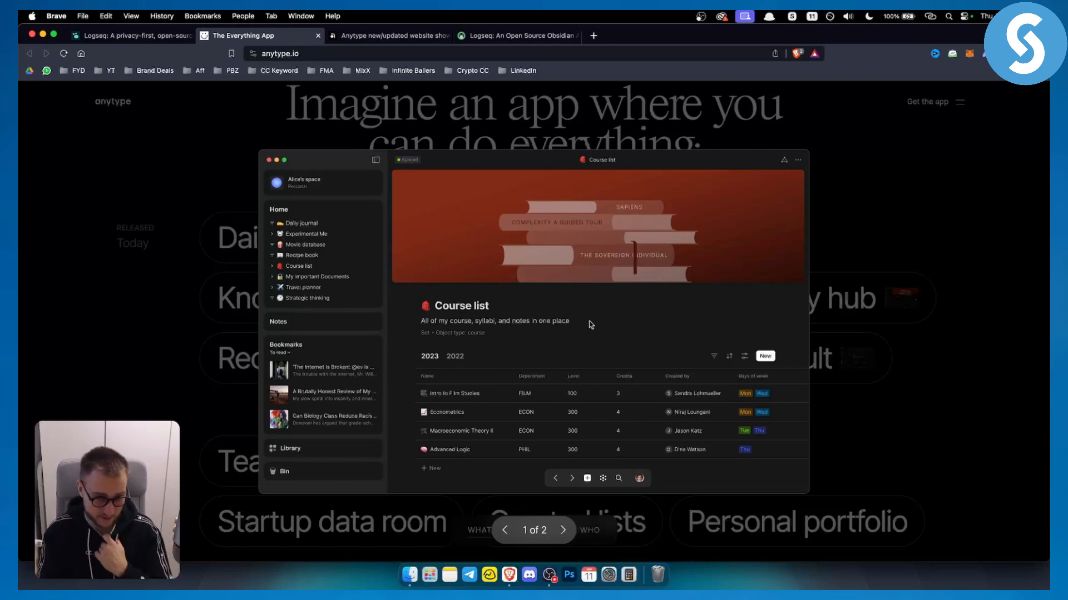
pyautogui.moveTo(618, 328)
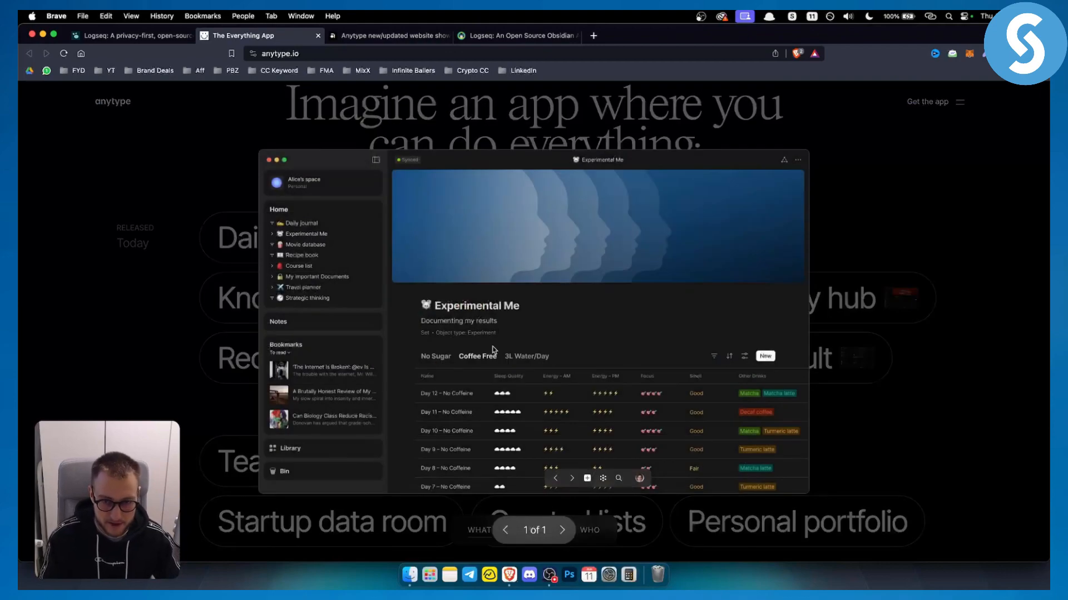
# - Dismiss the Anytype app preview so the use-case grid is fully visible again
pyautogui.click(316, 277)
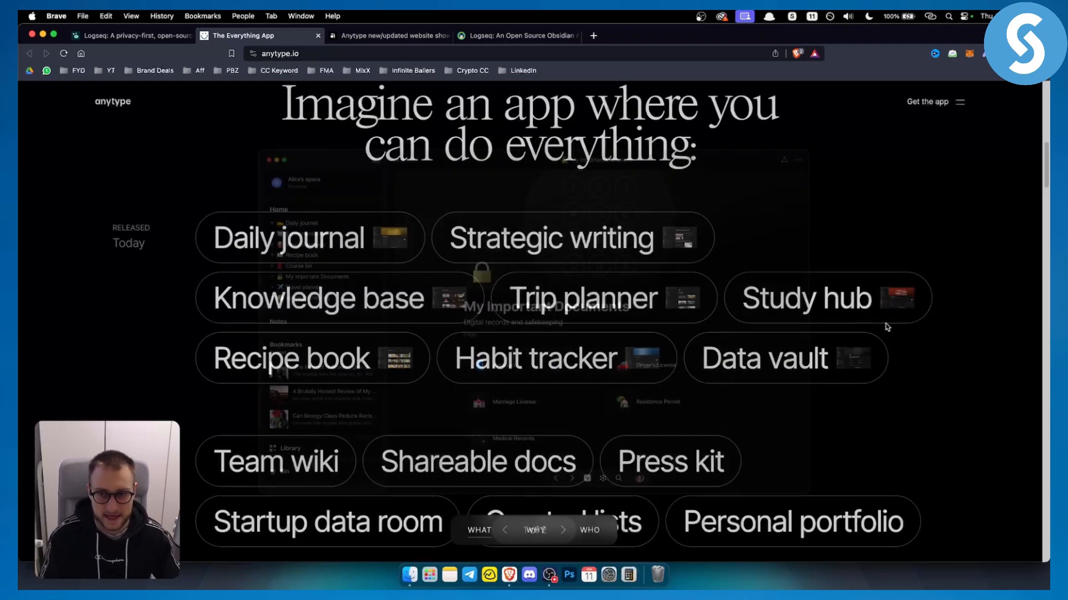
# - Scroll the Anytype homepage back to the everything app hero headline
pyautogui.scroll(-3)
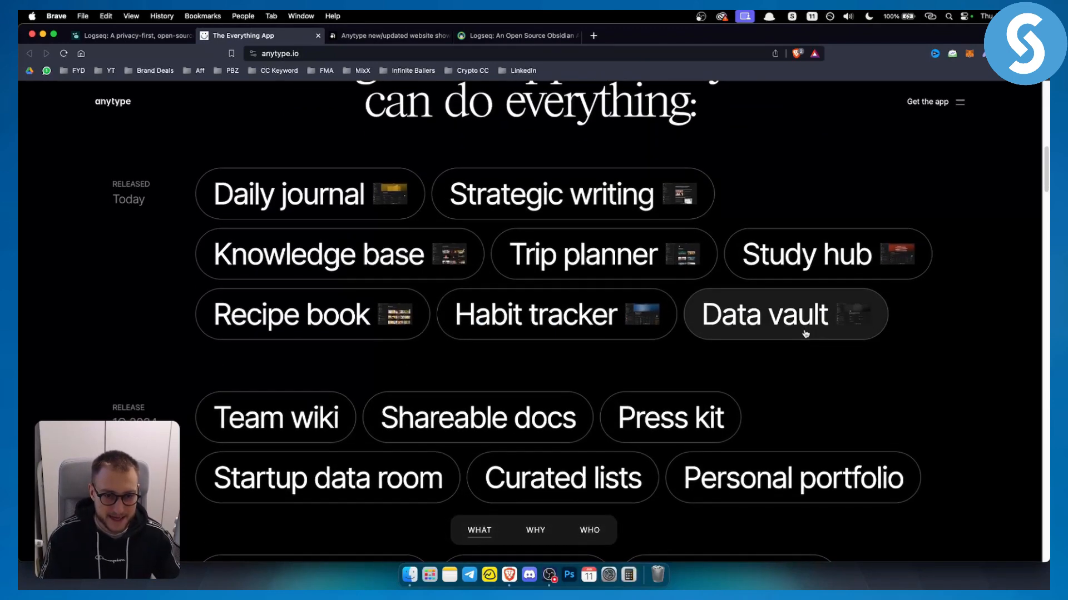
pyautogui.scroll(-3)
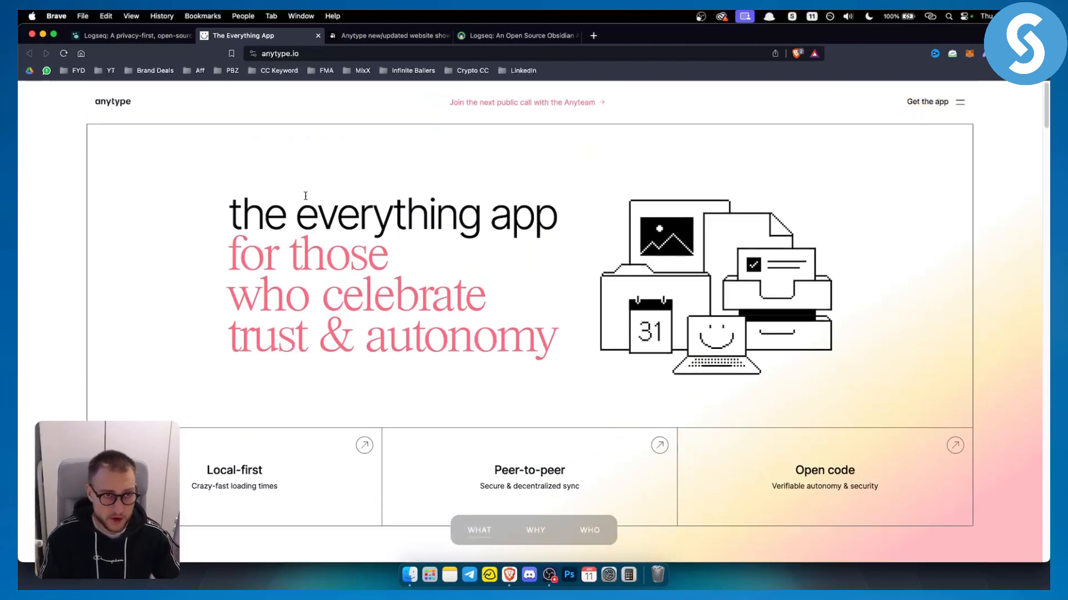
# - Flip between the Logseq and Anytype homepages, ending on Logseq scrolled to More Resources and the community section
pyautogui.click(129, 36)
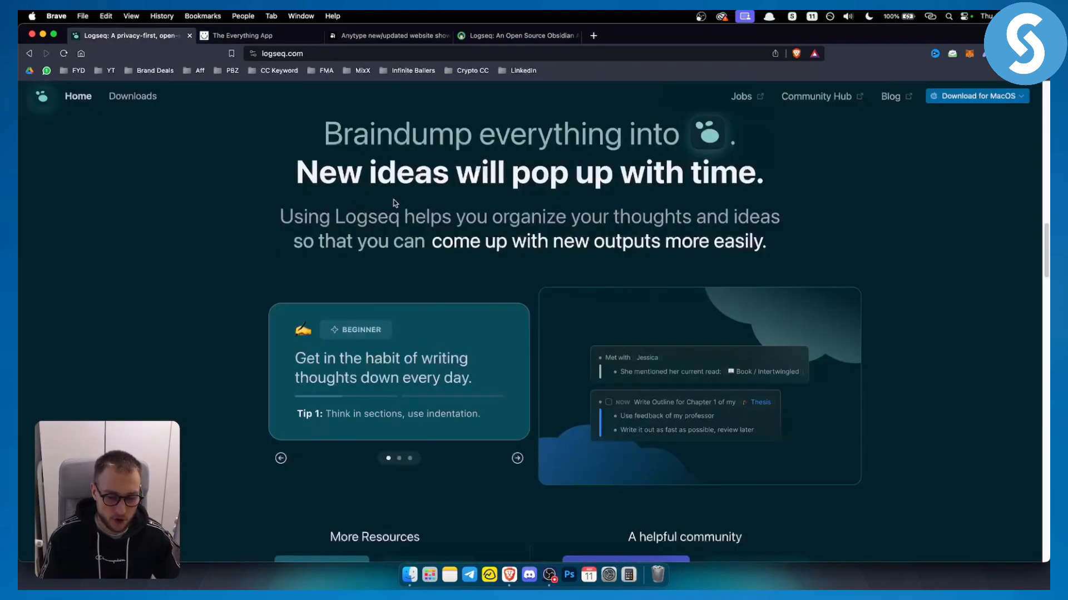
pyautogui.click(259, 35)
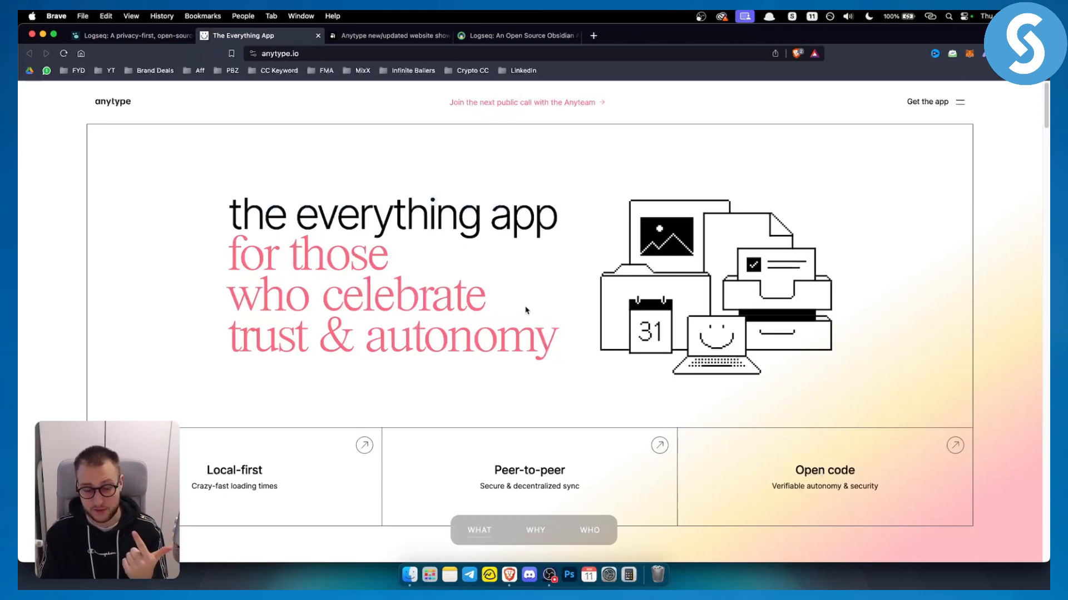
pyautogui.click(129, 36)
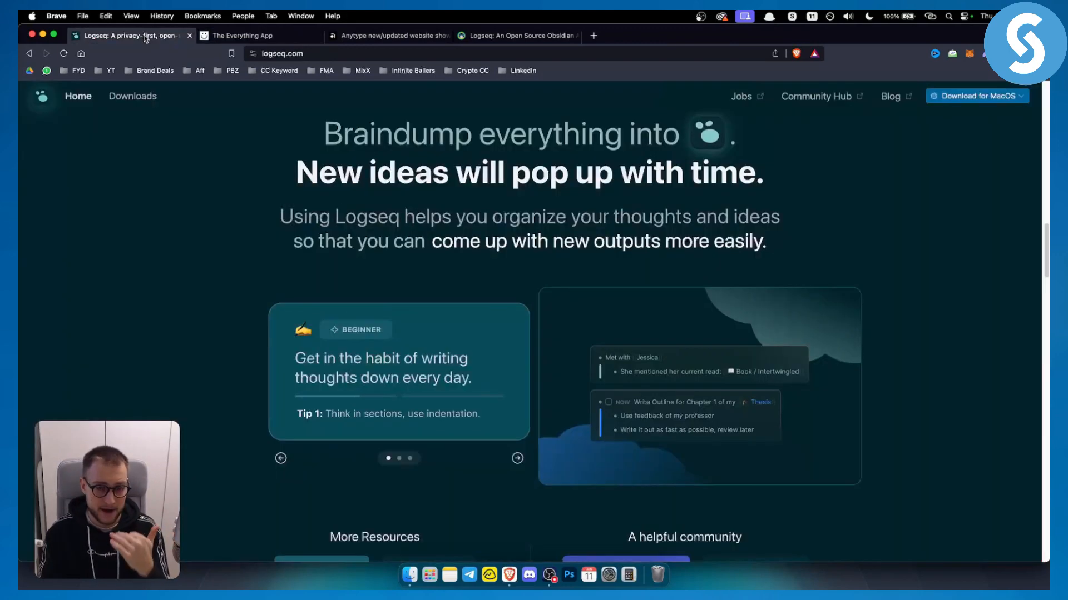
pyautogui.moveTo(144, 45)
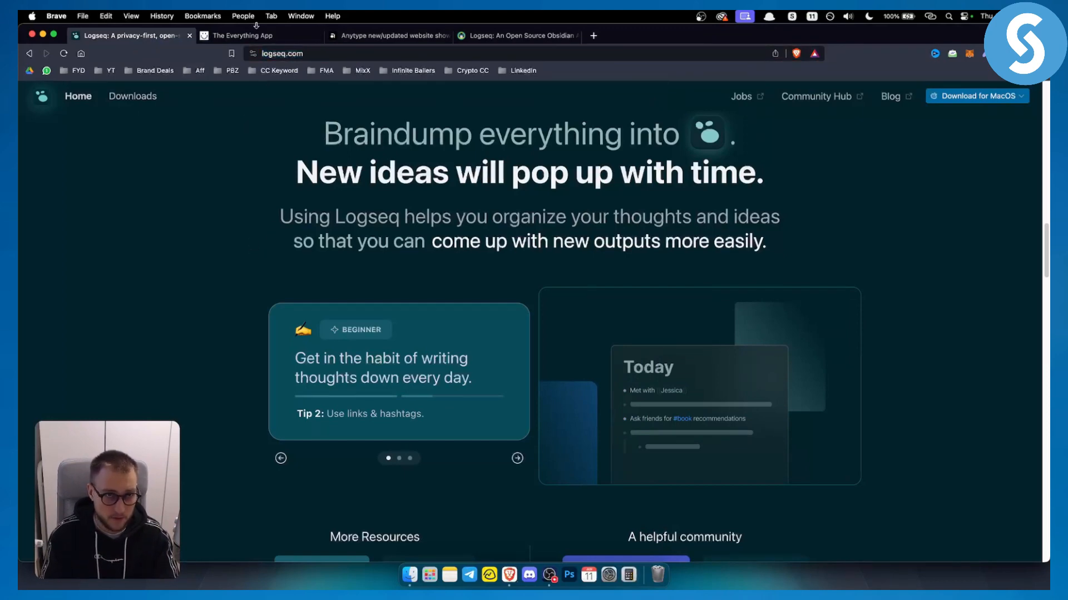
pyautogui.click(259, 35)
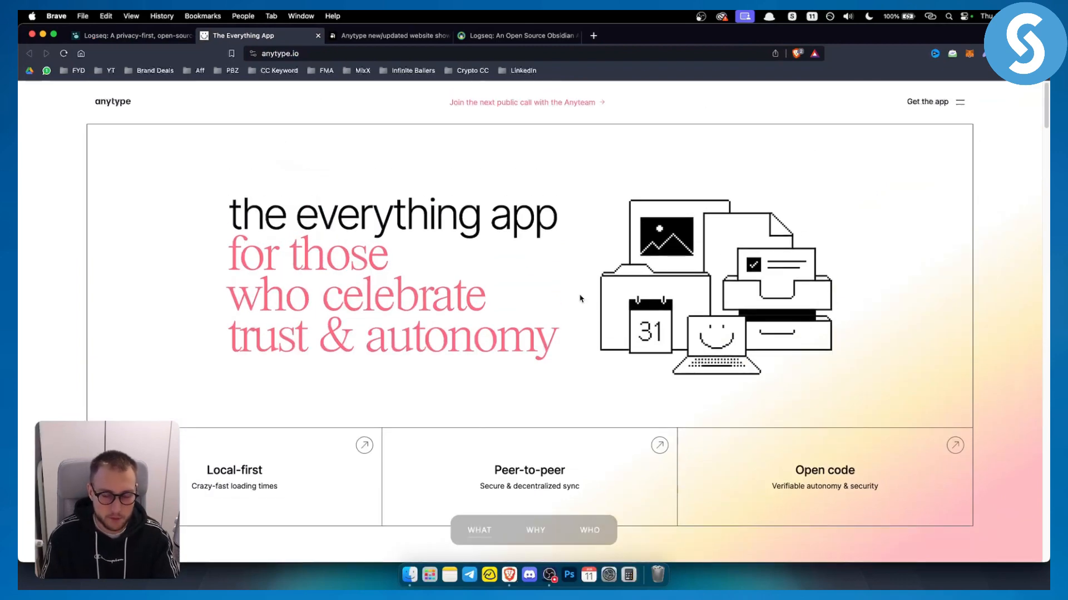
pyautogui.scroll(-3)
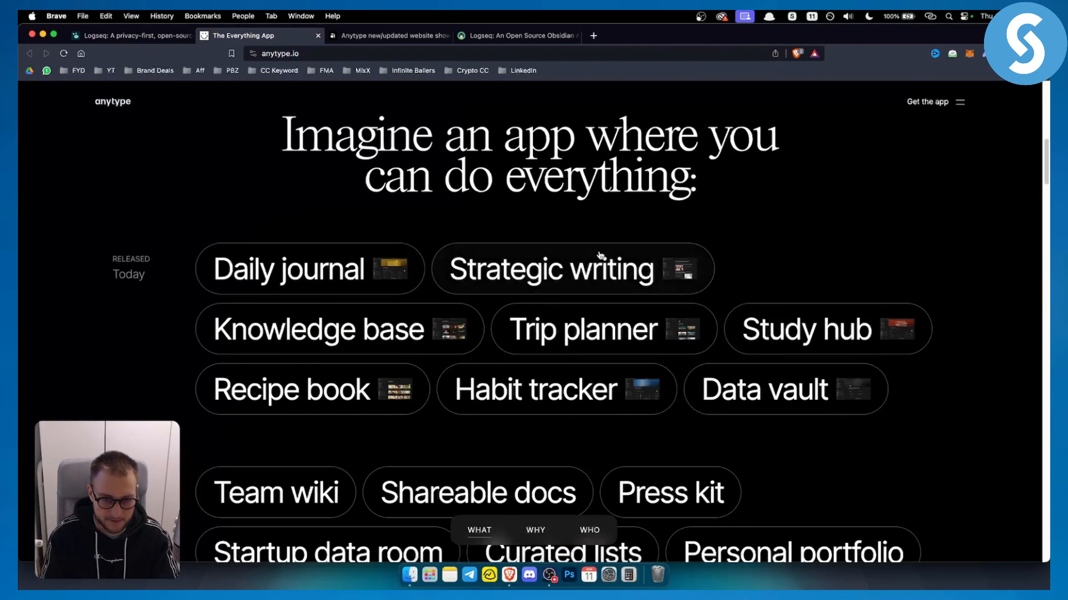
pyautogui.moveTo(596, 343)
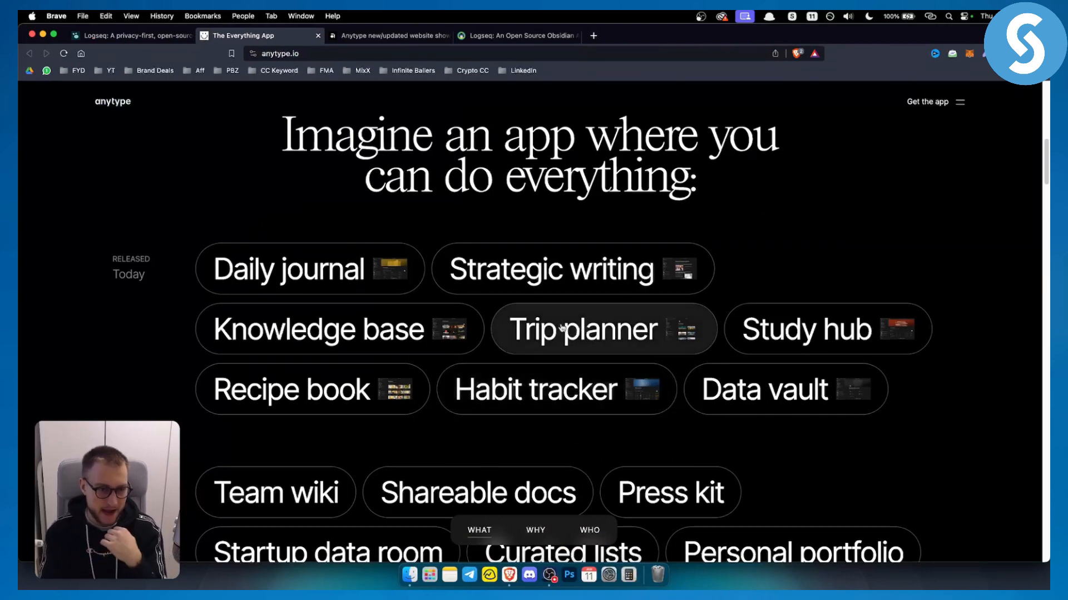
pyautogui.click(129, 36)
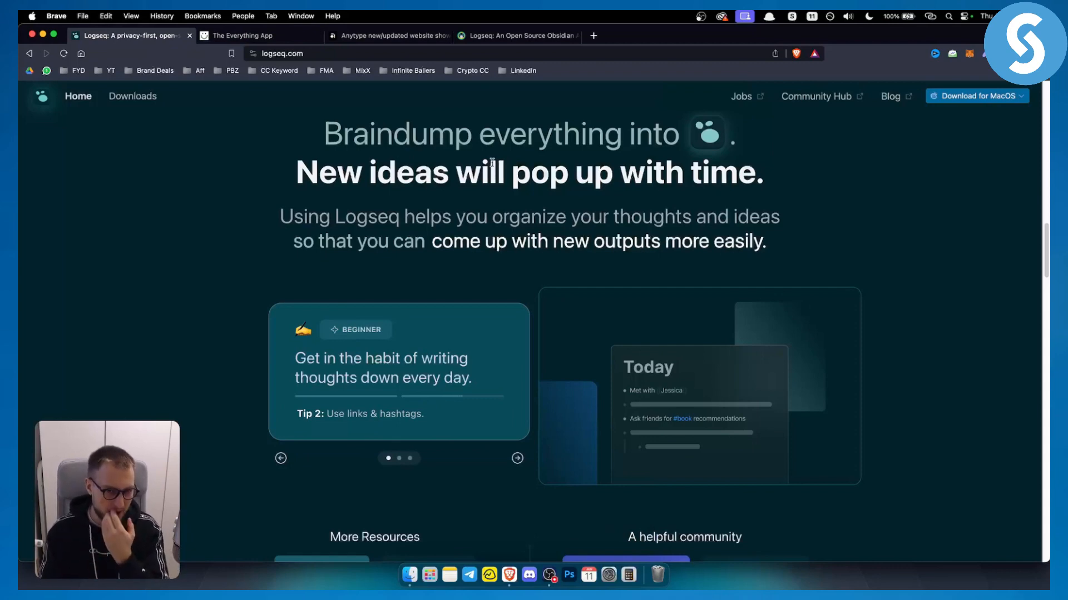
pyautogui.scroll(-3)
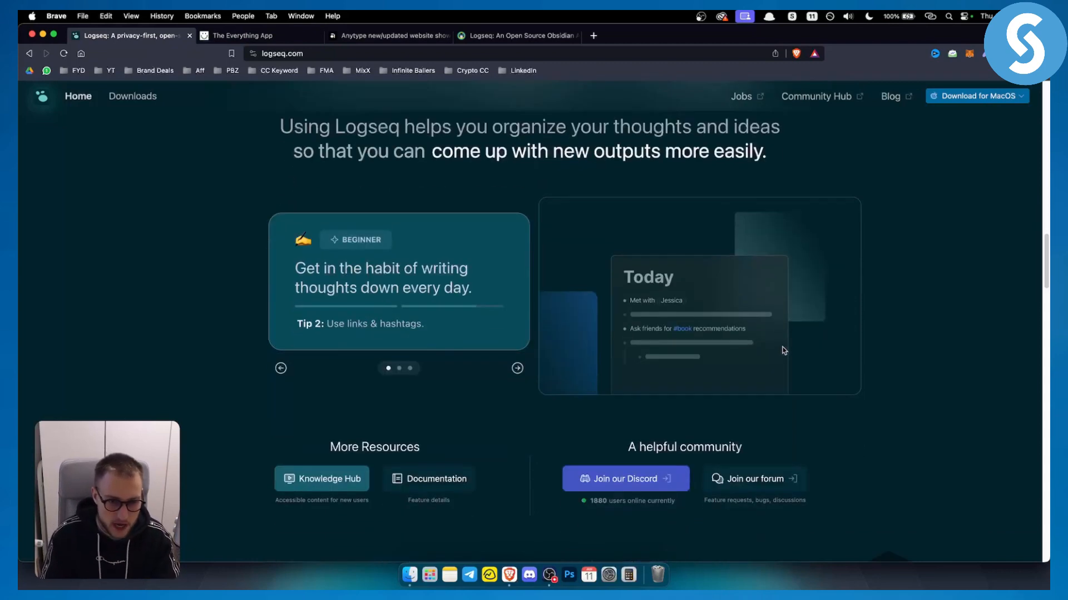